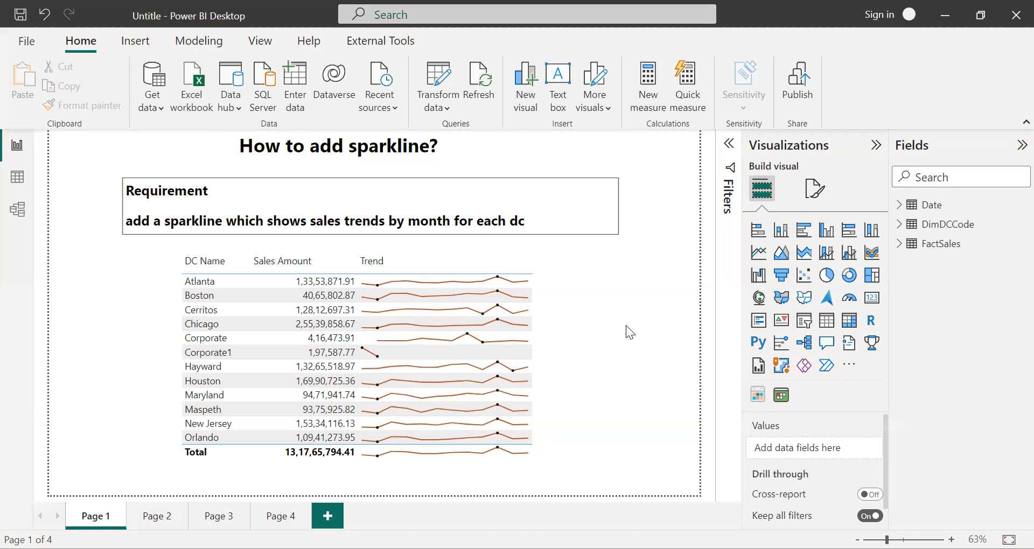
pyautogui.moveTo(626, 310)
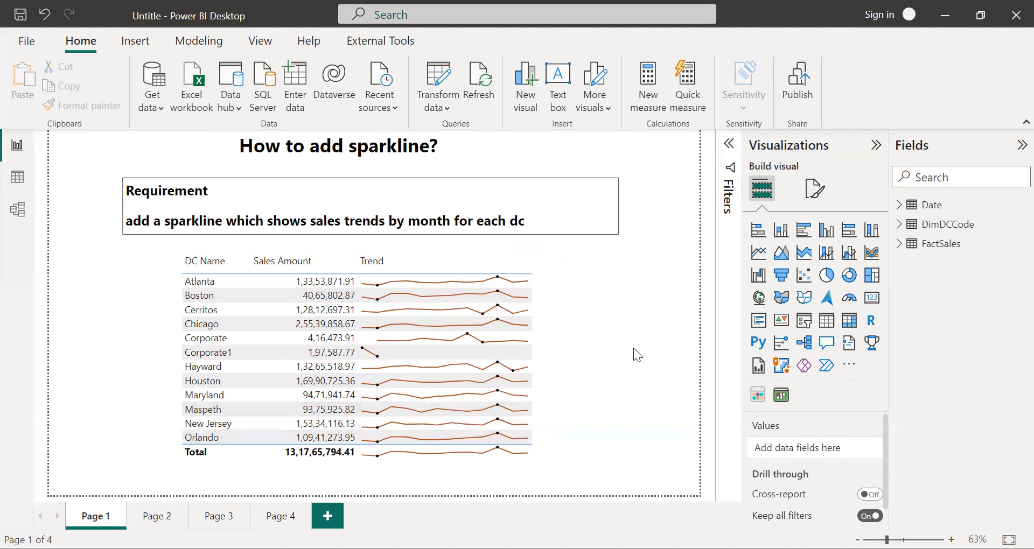
pyautogui.moveTo(99, 274)
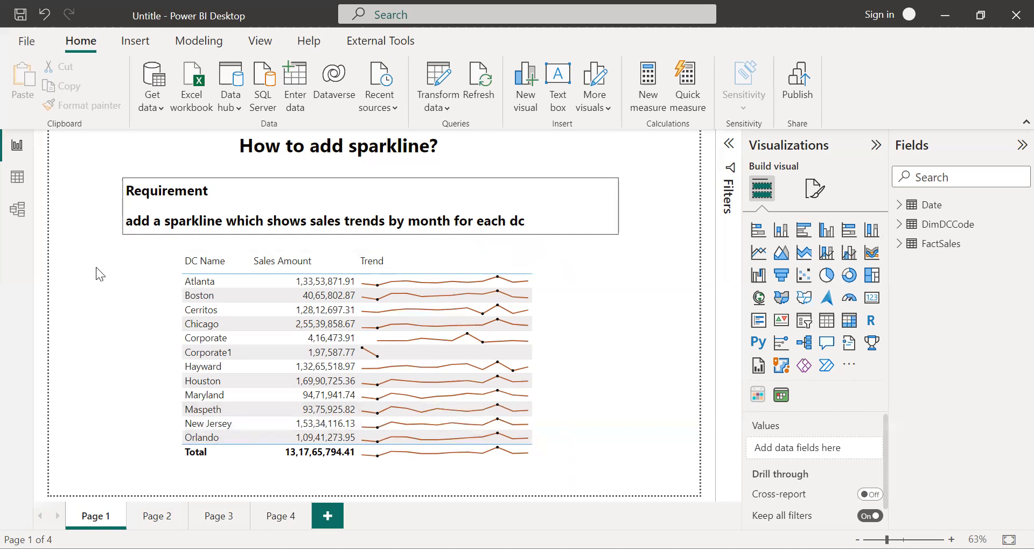
# Step: Place a new Matrix visual on Page 2 and enlarge it toward the centre
pyautogui.click(216, 282)
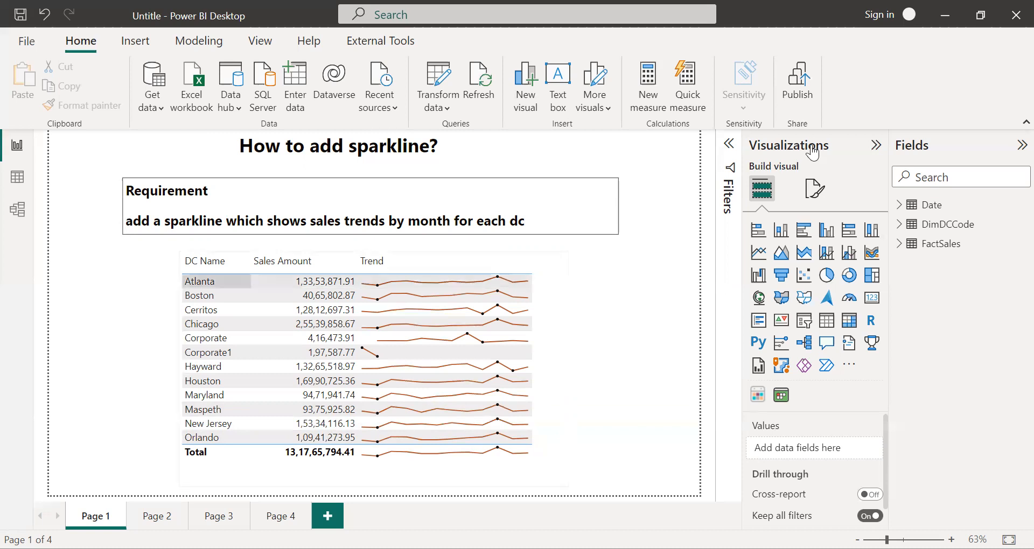
pyautogui.moveTo(888, 228)
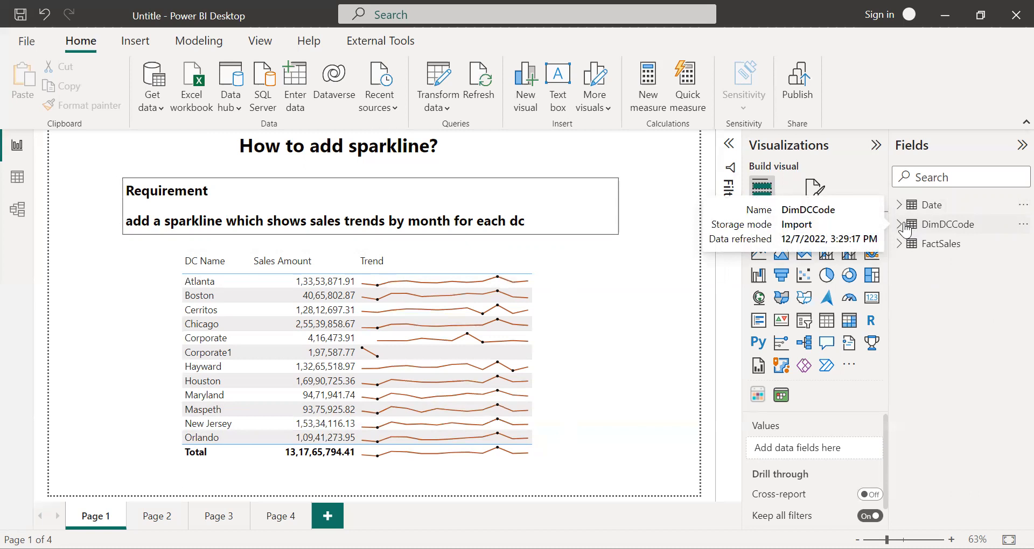
pyautogui.moveTo(907, 235)
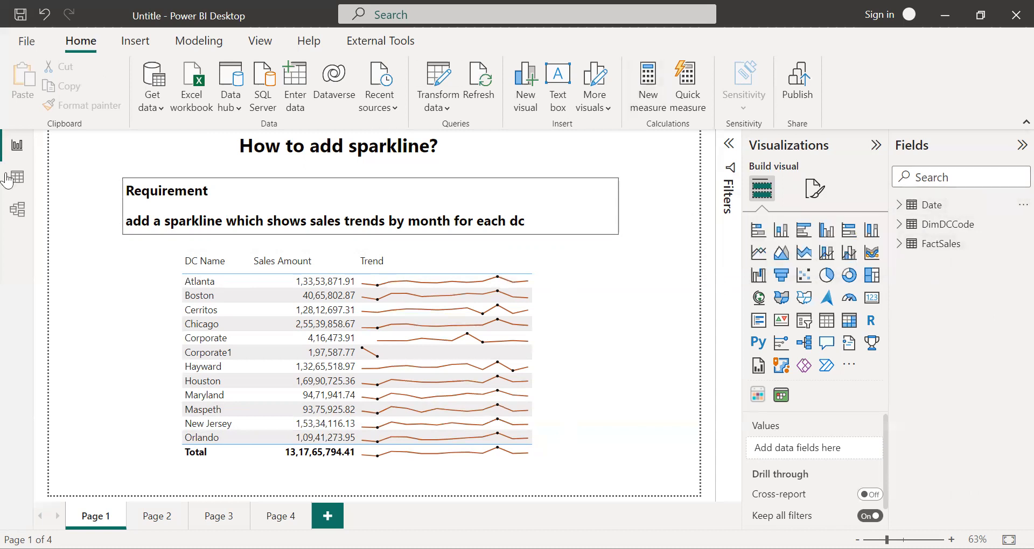
pyautogui.moveTo(15, 210)
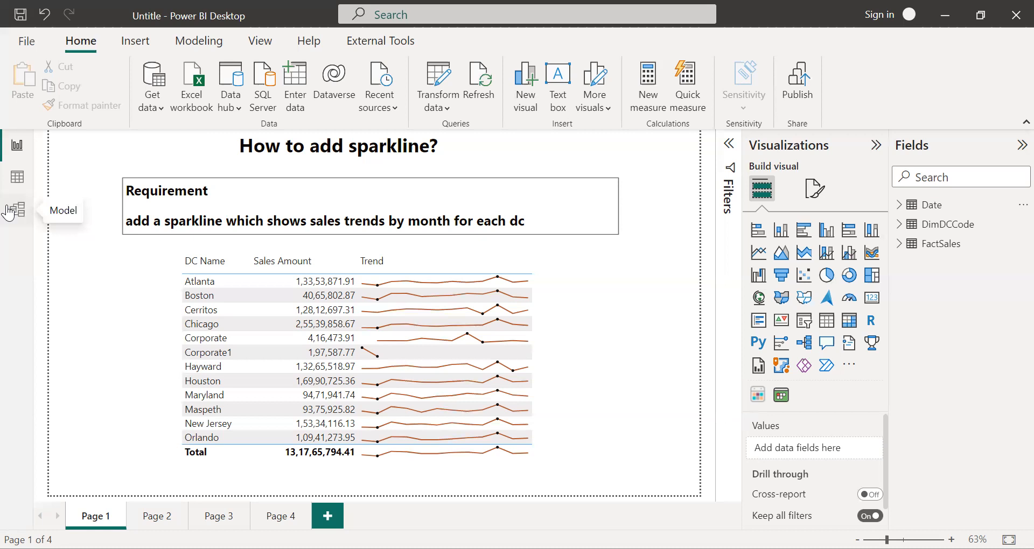
pyautogui.moveTo(155, 507)
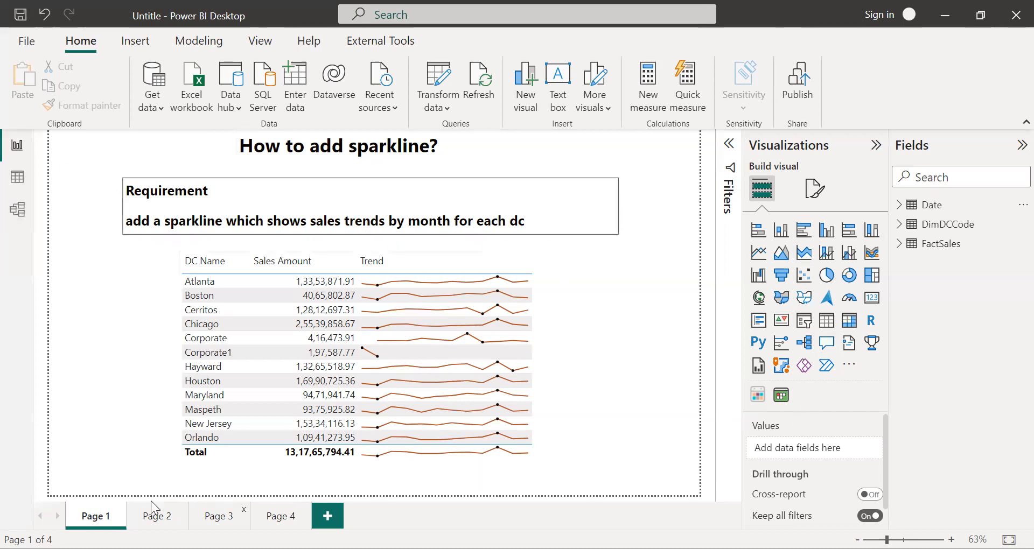
pyautogui.click(157, 516)
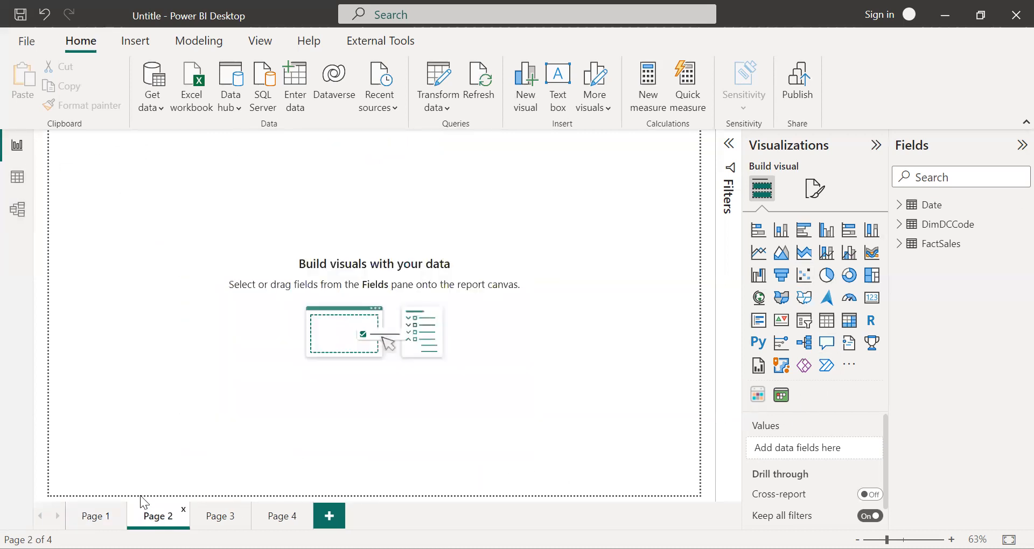
pyautogui.moveTo(850, 322)
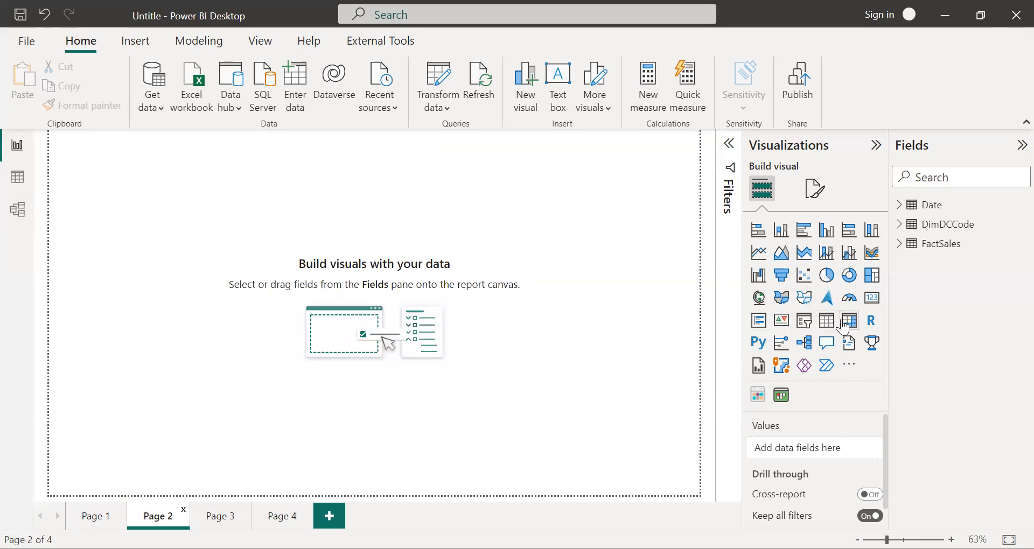
pyautogui.click(849, 323)
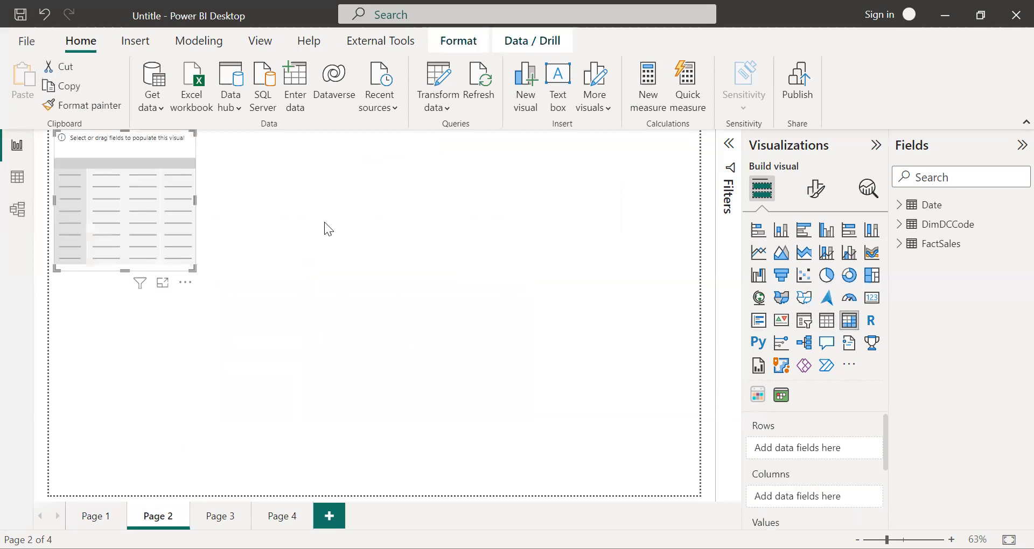
pyautogui.moveTo(124, 205); pyautogui.dragTo(239, 277)
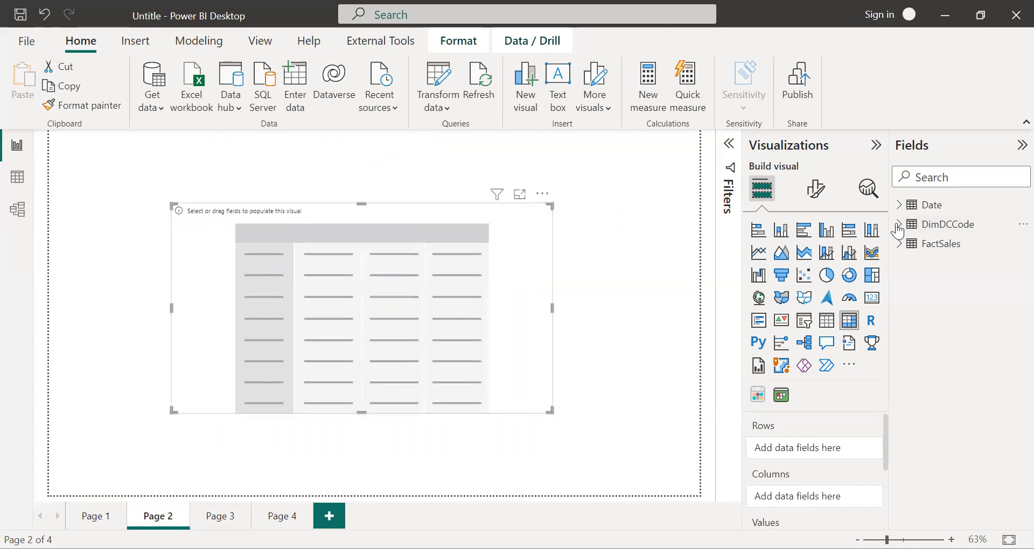
# Step: Add DimDCCode DC Name as matrix rows and FactSales Amount as the summed value
pyautogui.click(902, 224)
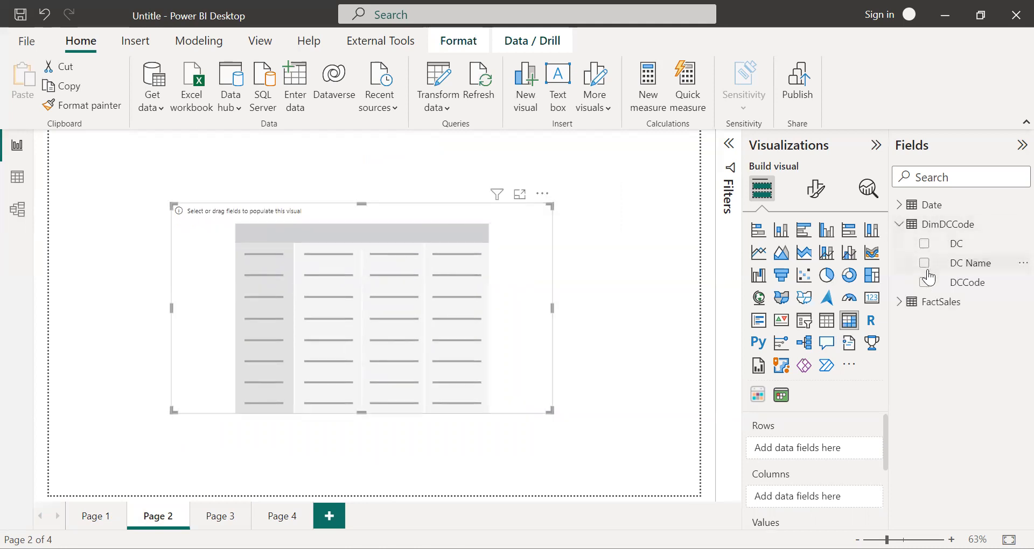
pyautogui.click(924, 262)
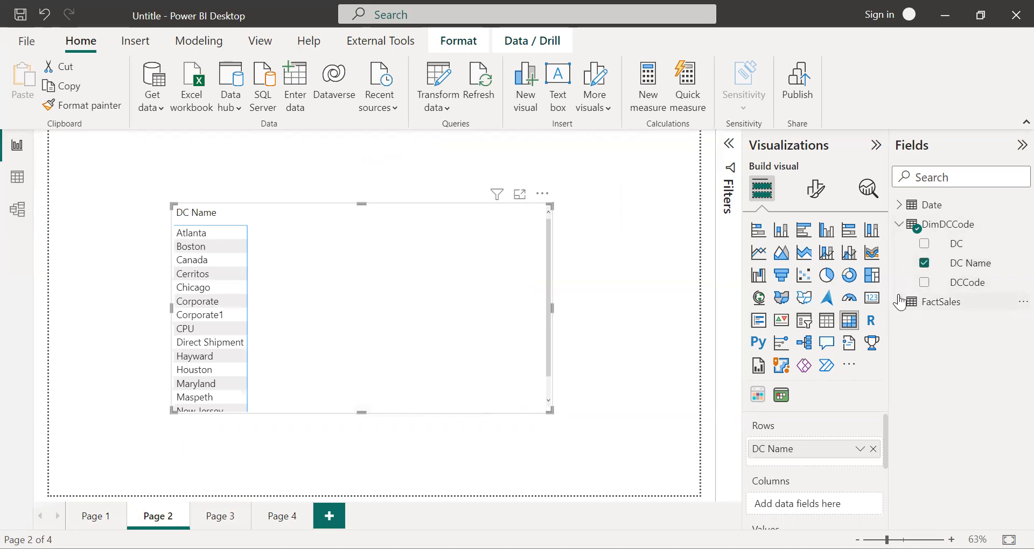
pyautogui.click(898, 301)
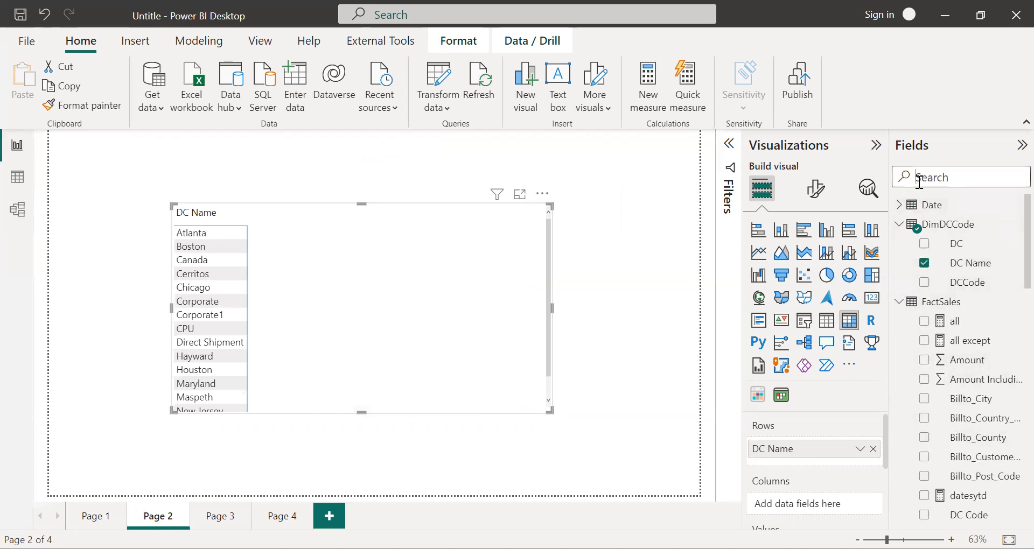
pyautogui.write('am')
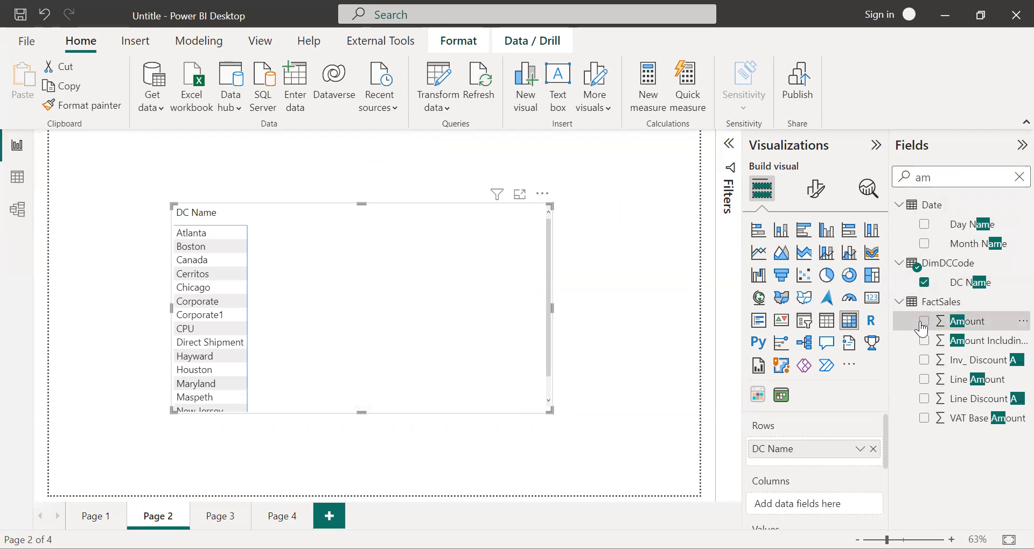
pyautogui.click(925, 321)
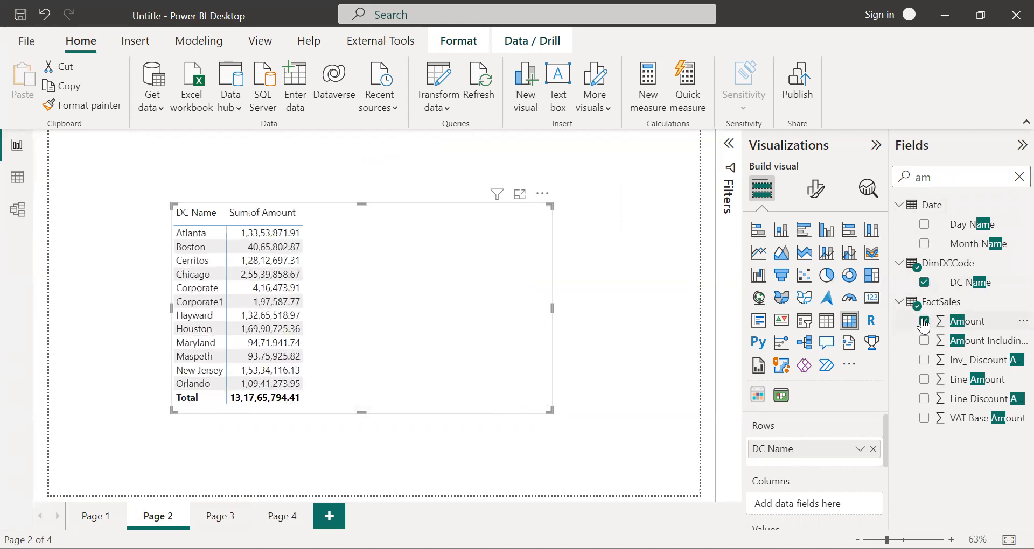
pyautogui.click(925, 321)
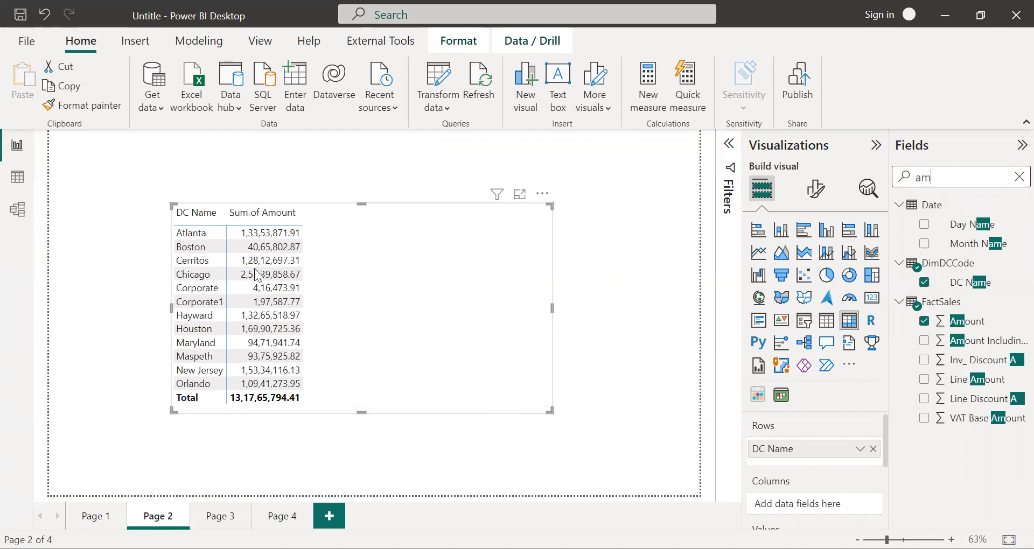
pyautogui.moveTo(419, 328)
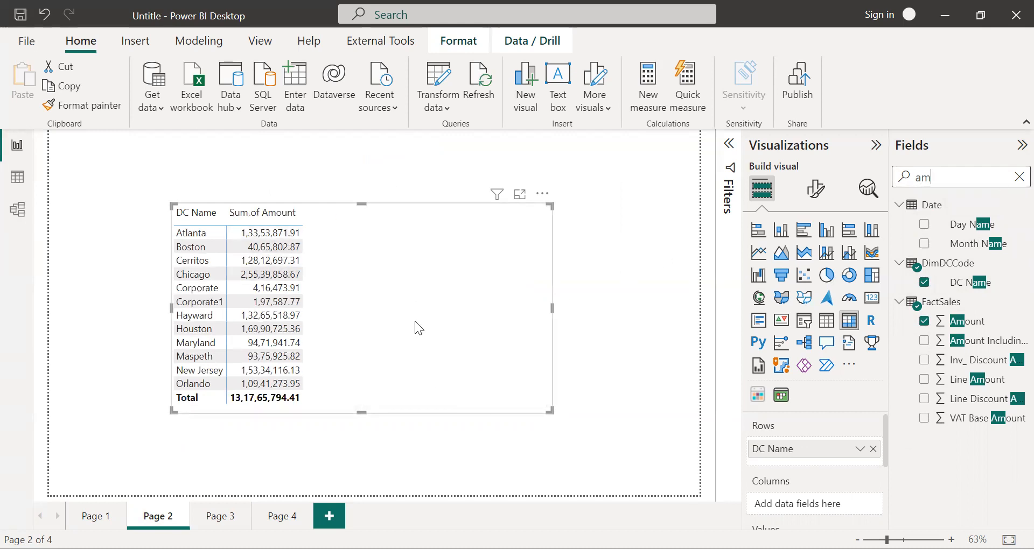
pyautogui.moveTo(135, 41)
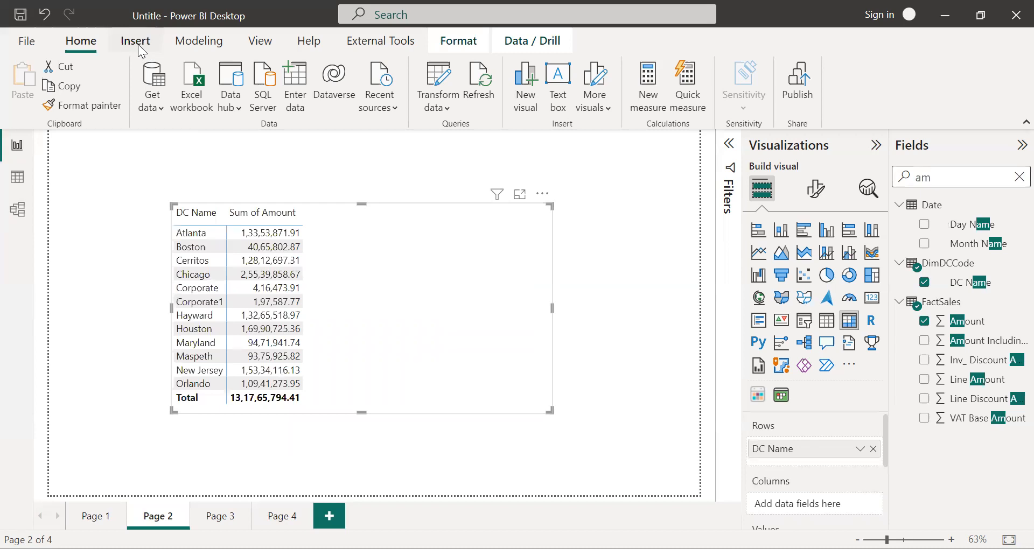
# Step: Show the Insert ribbon and the Sum of Amount field's dropdown in the Values well
pyautogui.click(134, 41)
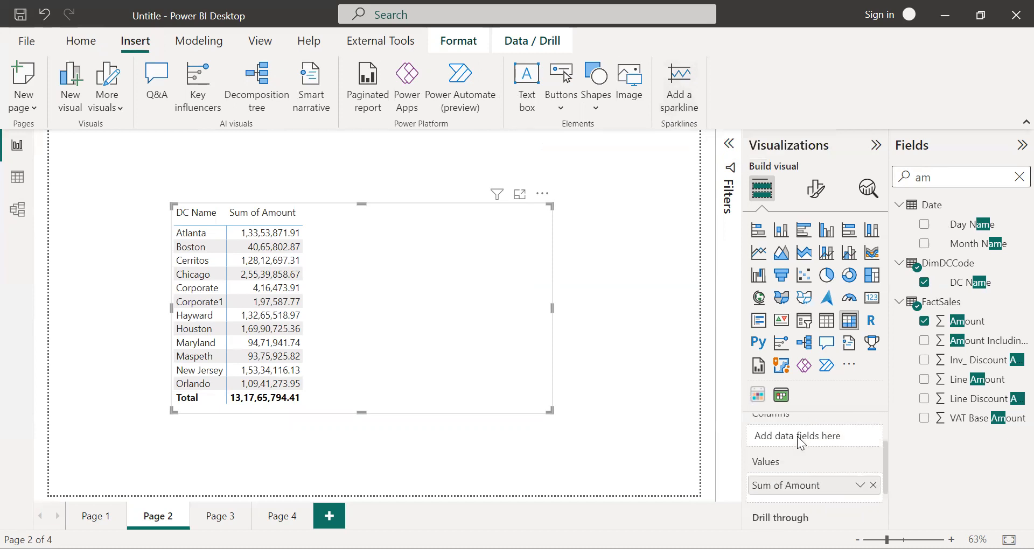
pyautogui.click(860, 467)
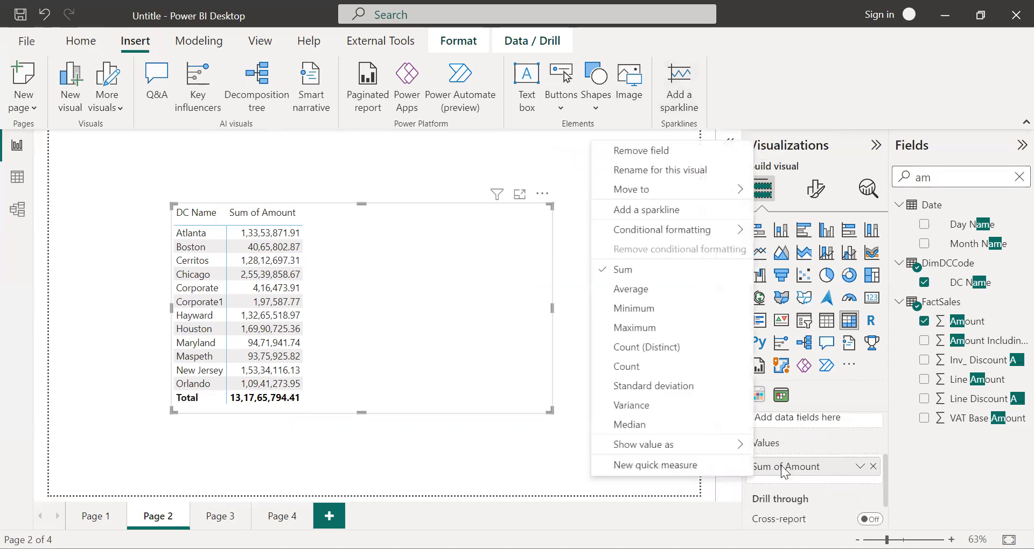
pyautogui.moveTo(665, 218)
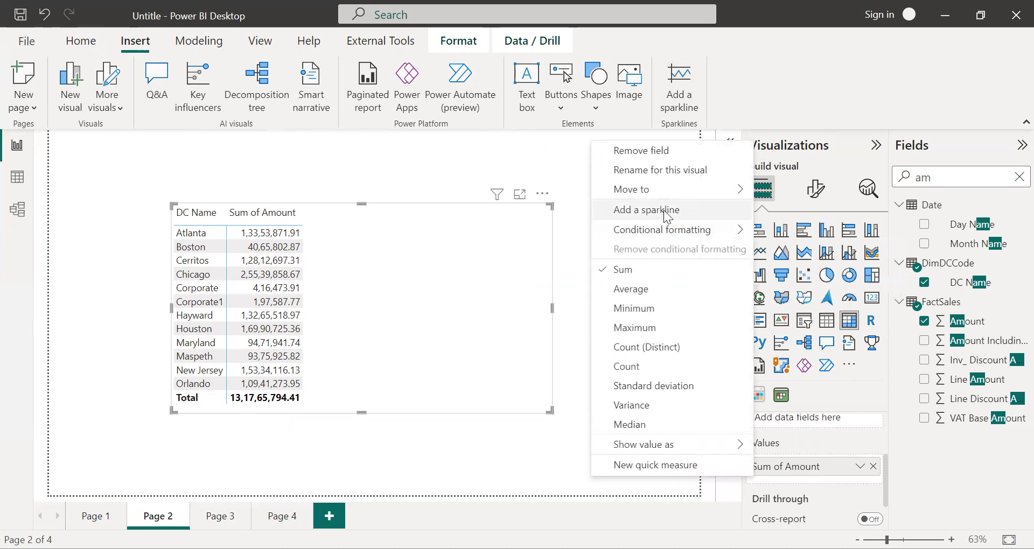
# Step: Create a sparkline of Amount summed, with Date Month as the x-axis
pyautogui.click(644, 209)
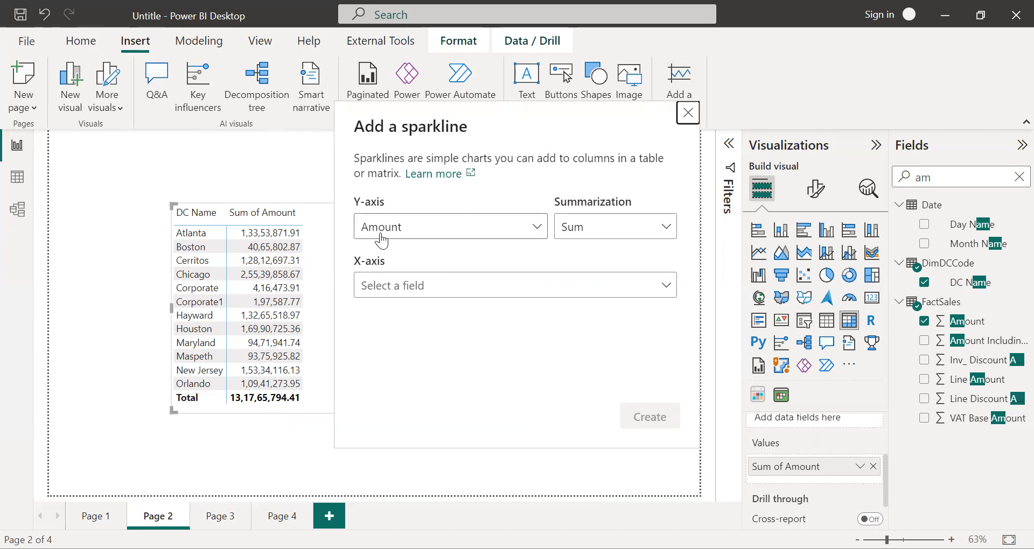
pyautogui.moveTo(588, 227)
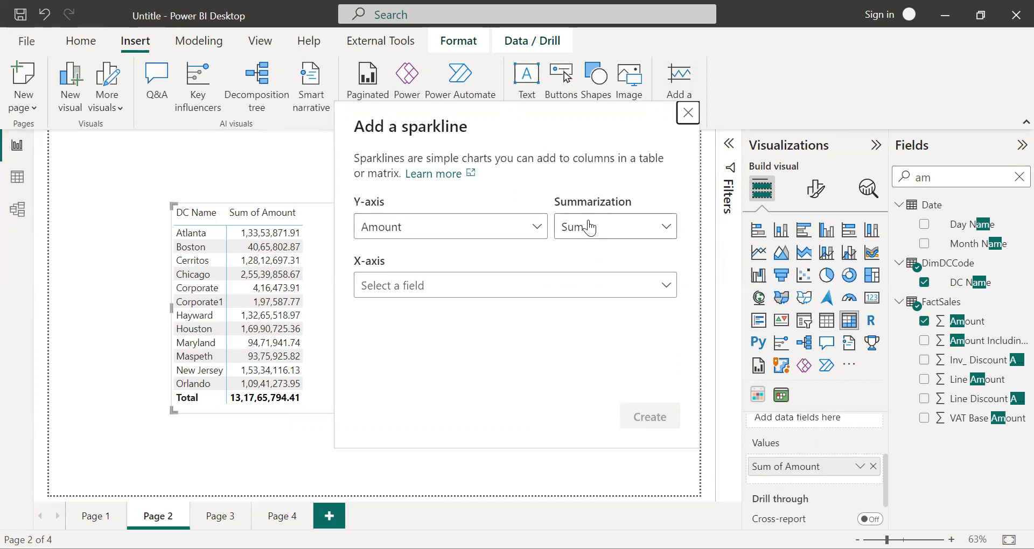
pyautogui.moveTo(620, 224)
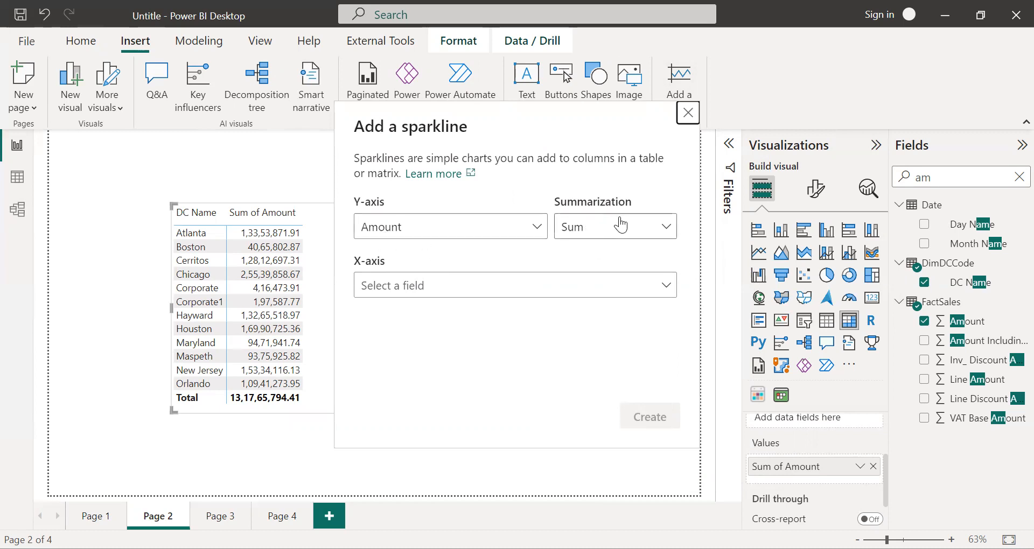
pyautogui.click(613, 226)
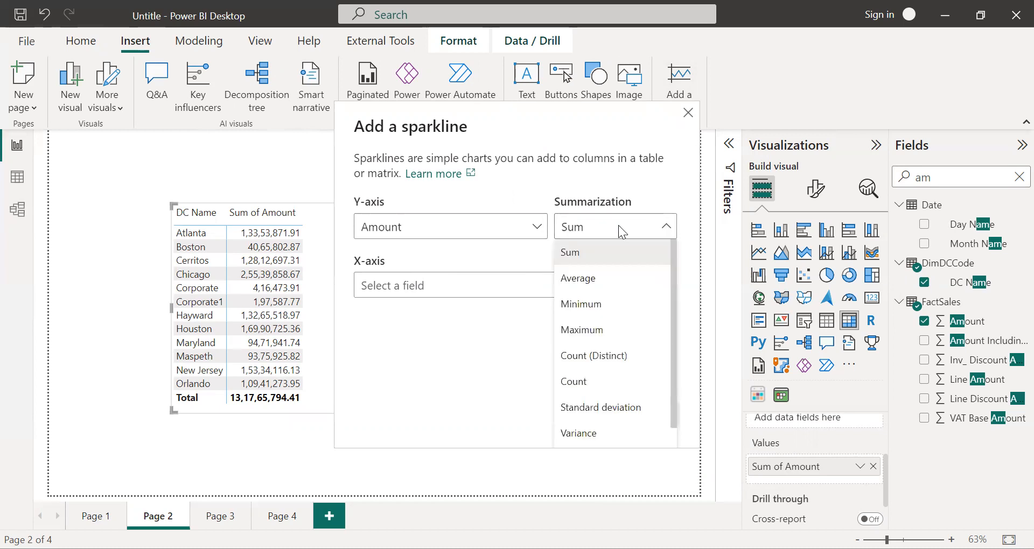
pyautogui.moveTo(520, 410)
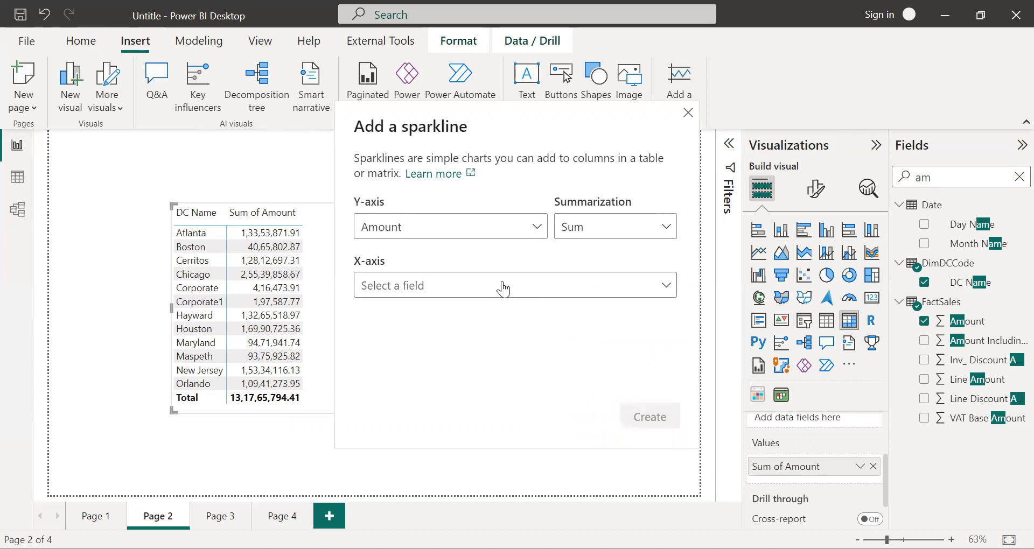
pyautogui.click(515, 285)
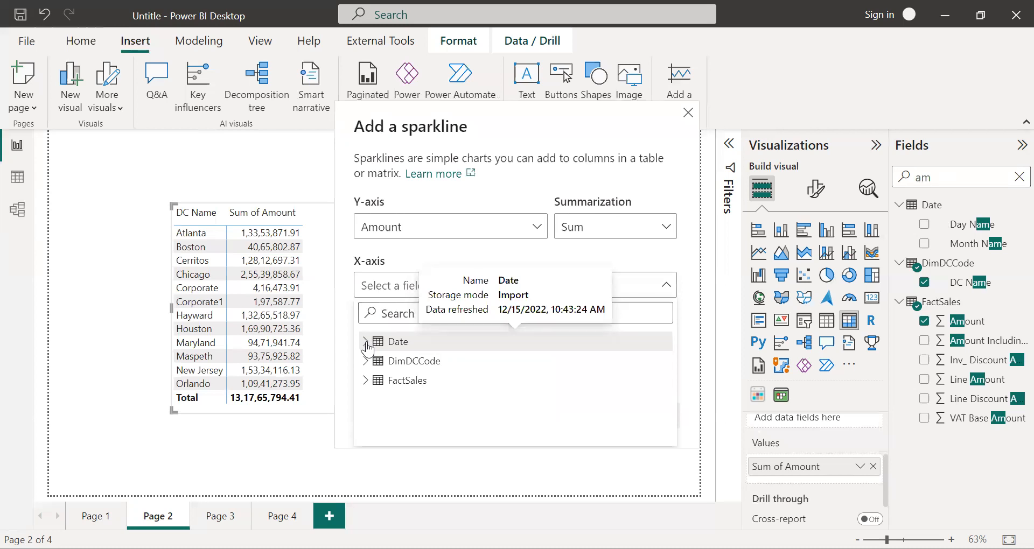
pyautogui.click(365, 342)
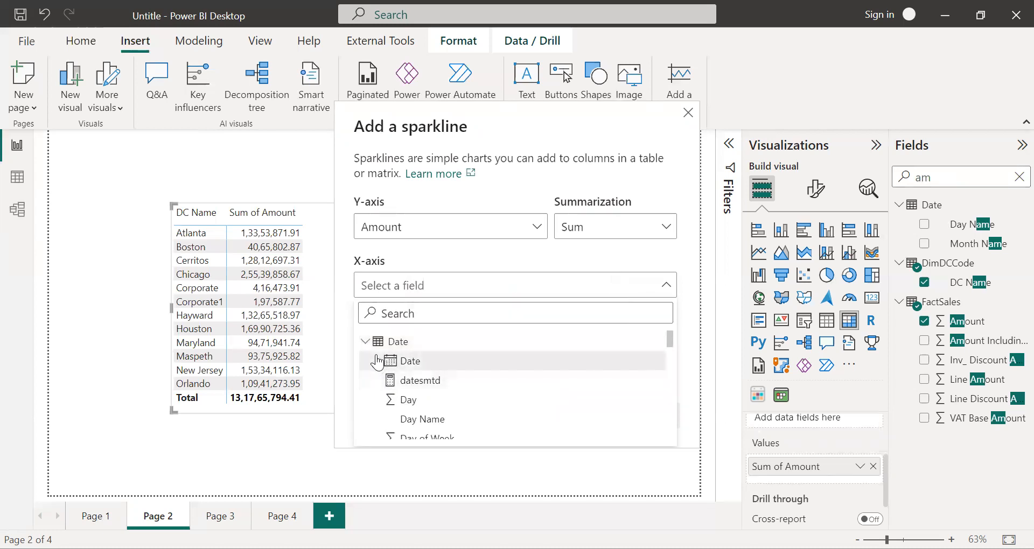
pyautogui.click(378, 361)
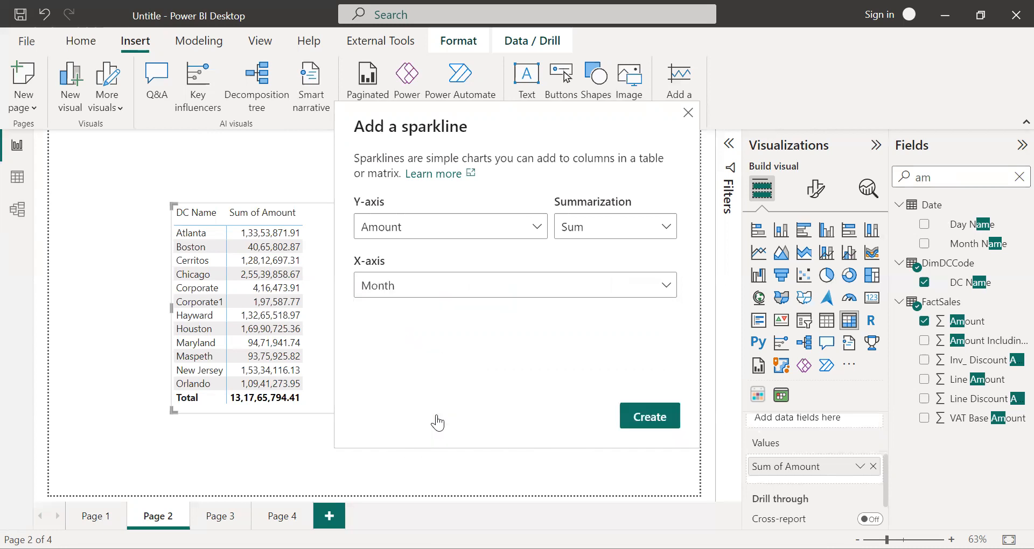
pyautogui.click(648, 417)
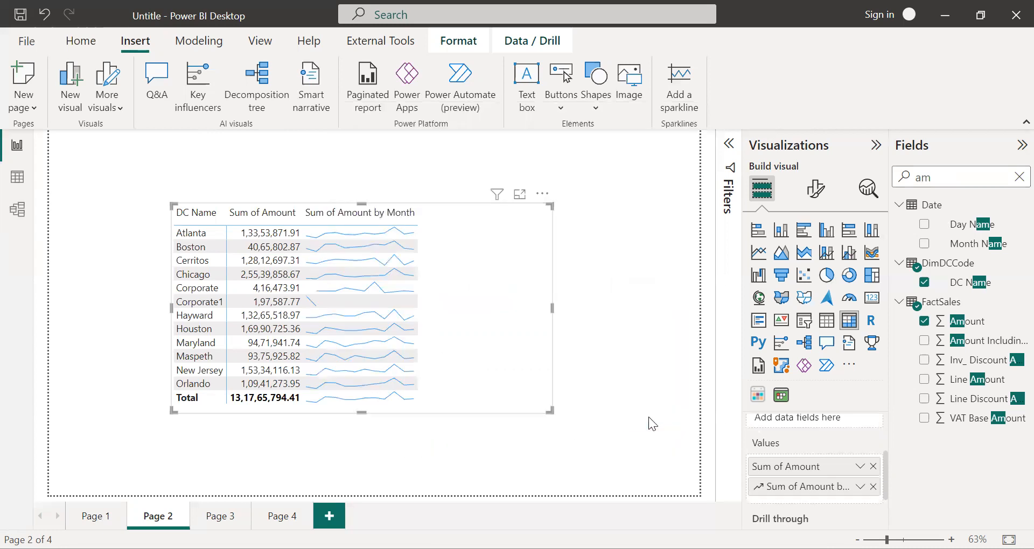
pyautogui.moveTo(465, 315)
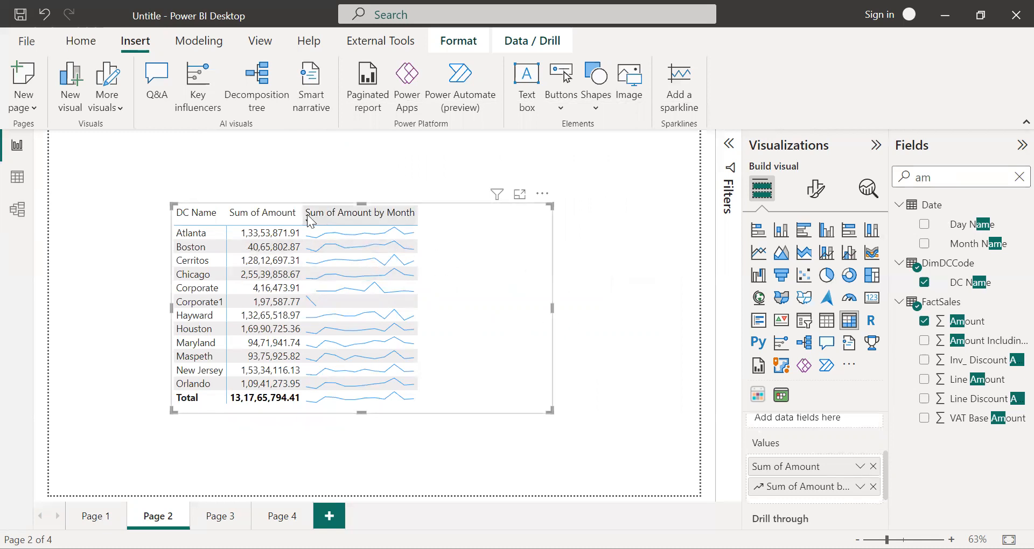
pyautogui.moveTo(338, 224)
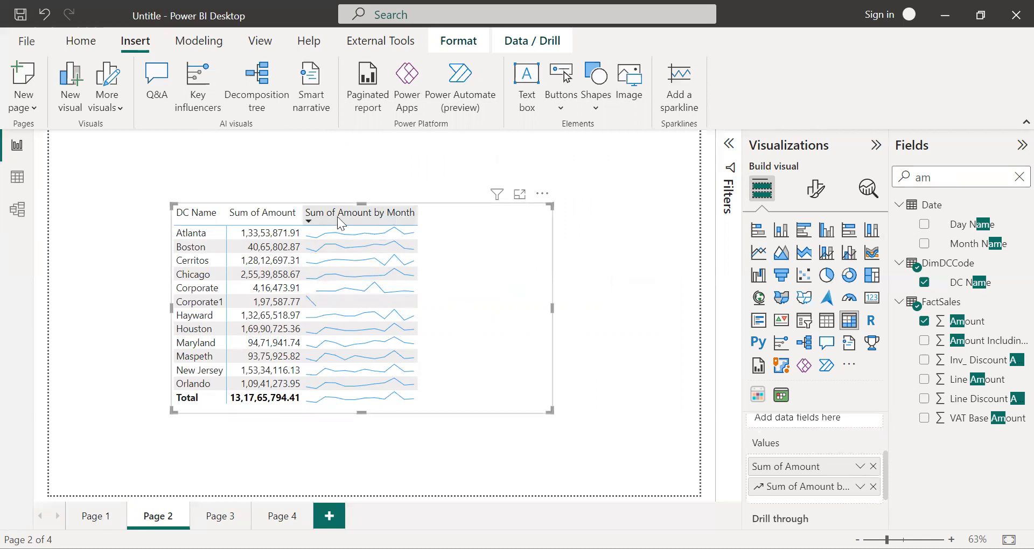
pyautogui.moveTo(345, 229)
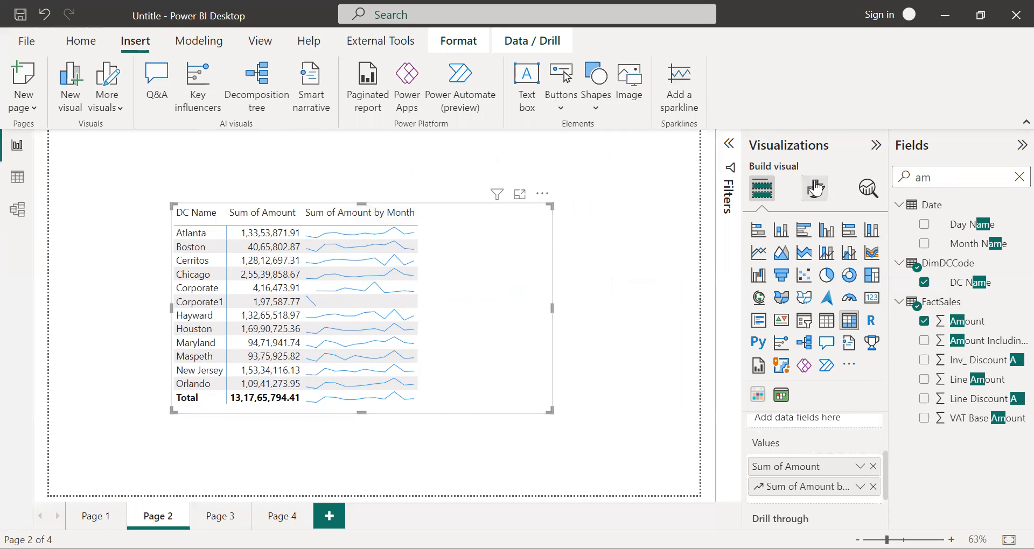
# Step: Open the Format visual (paintbrush) settings for the sparkline matrix
pyautogui.click(815, 189)
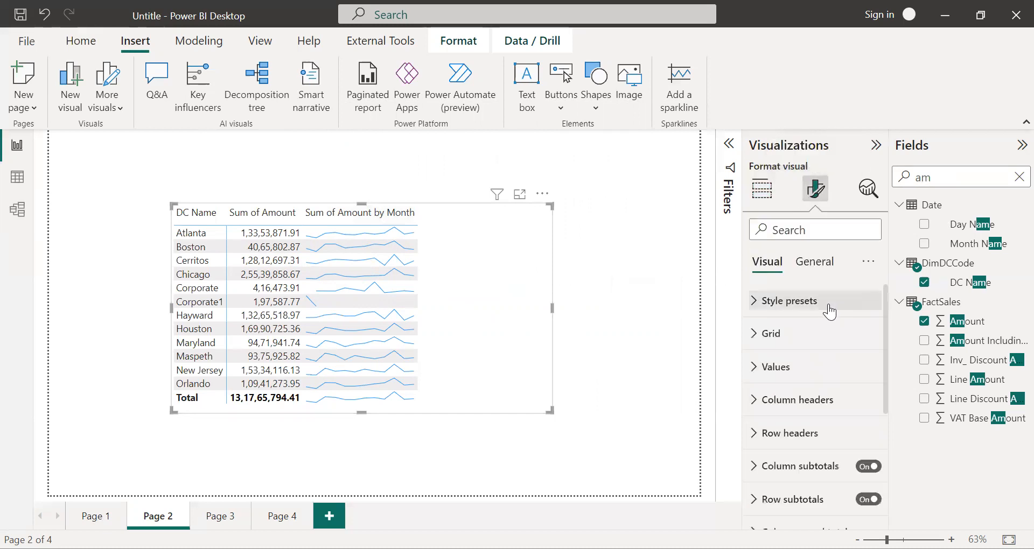
# Step: Expand the Sparklines formatting section and set the data color to orange
pyautogui.scroll(-3)
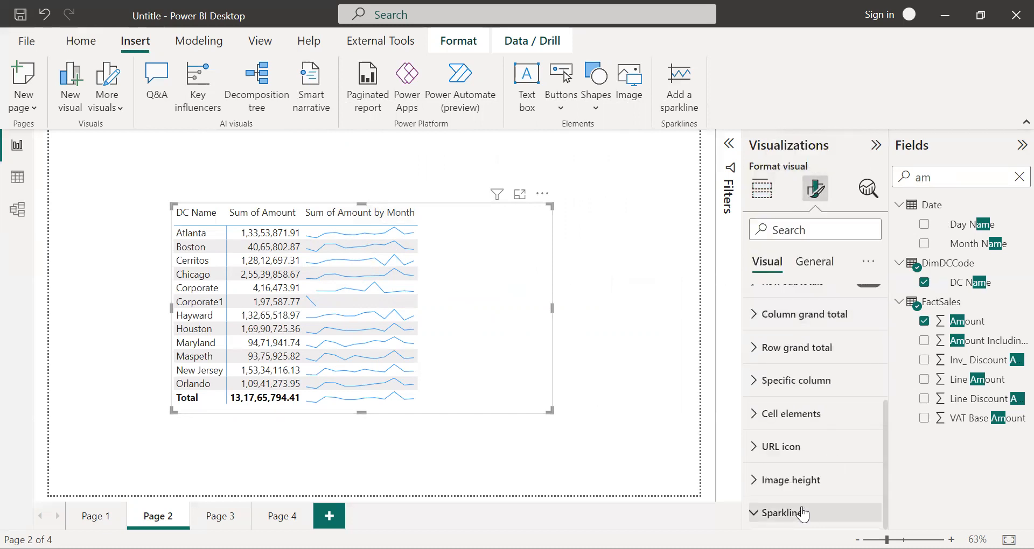
pyautogui.click(784, 513)
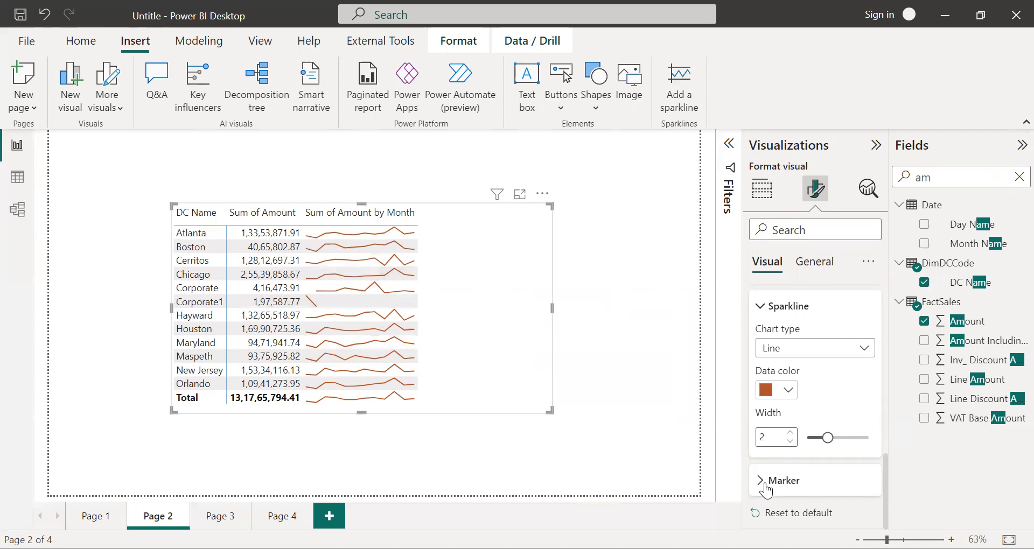
# Step: Turn on Highest and Lowest sparkline markers and set their color to black
pyautogui.click(784, 482)
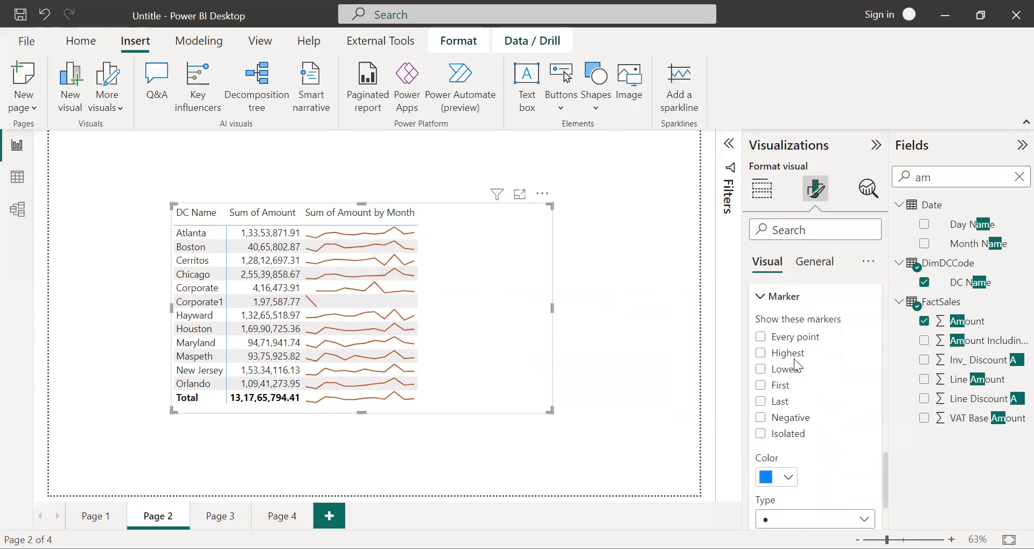
pyautogui.click(761, 368)
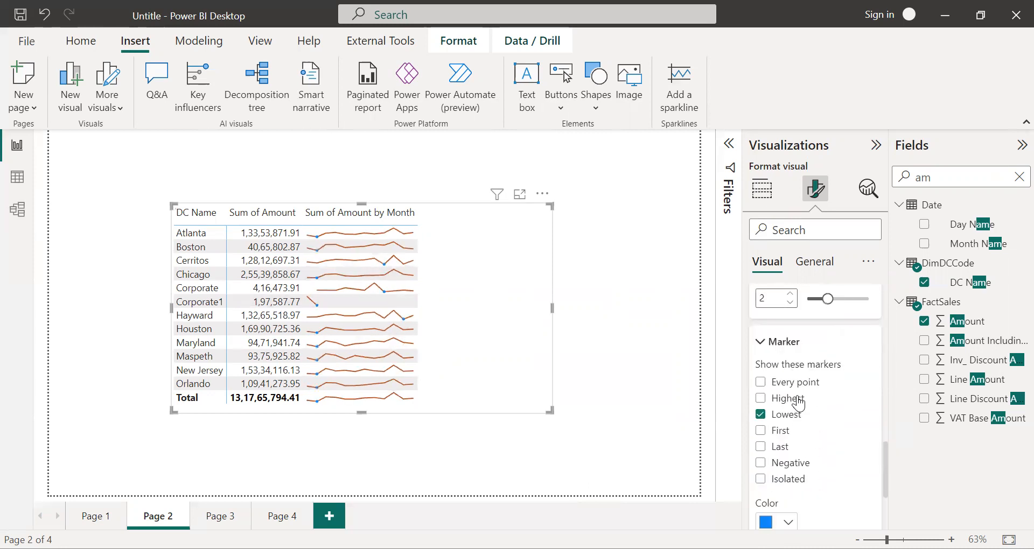
pyautogui.scroll(-3)
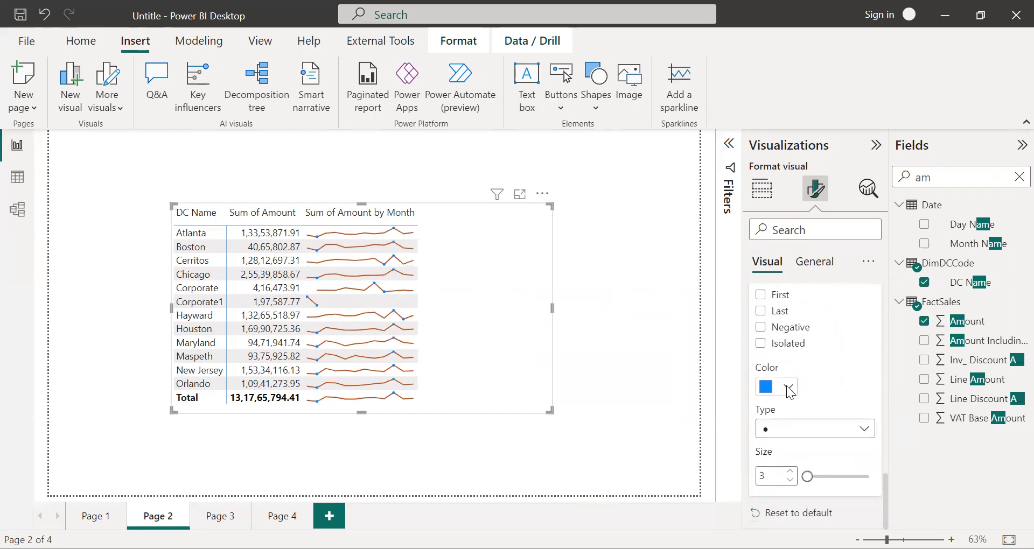
pyautogui.click(765, 387)
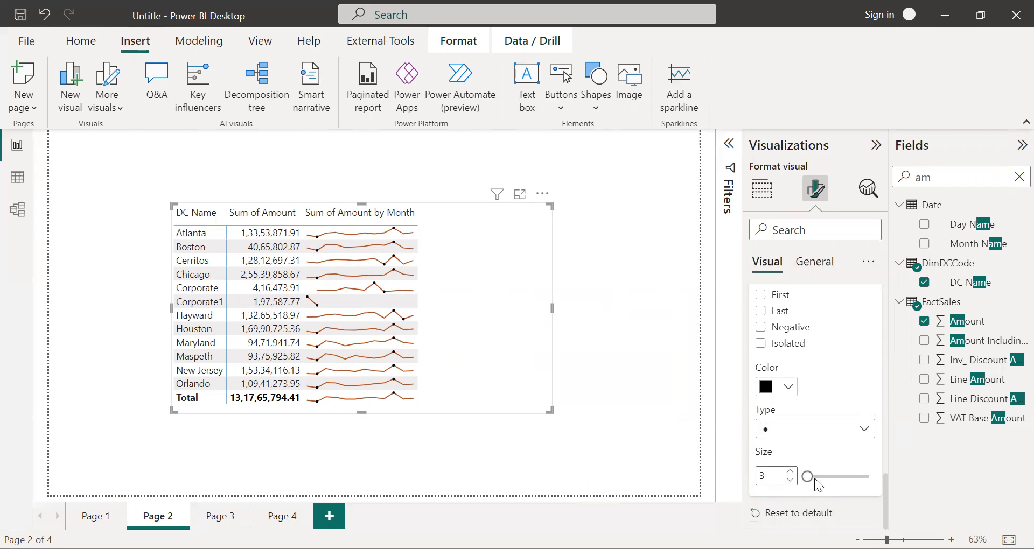
pyautogui.scroll(-3)
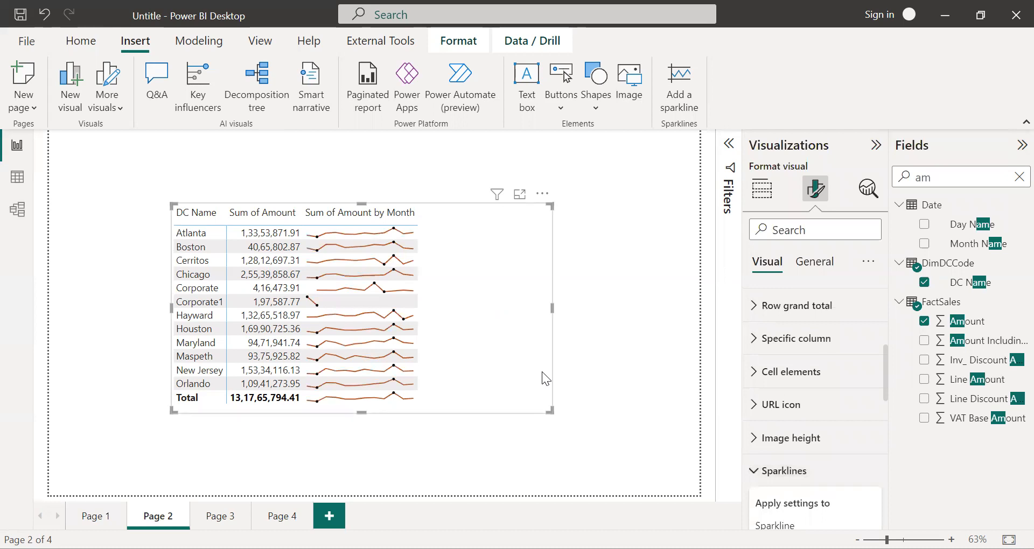
pyautogui.moveTo(347, 247)
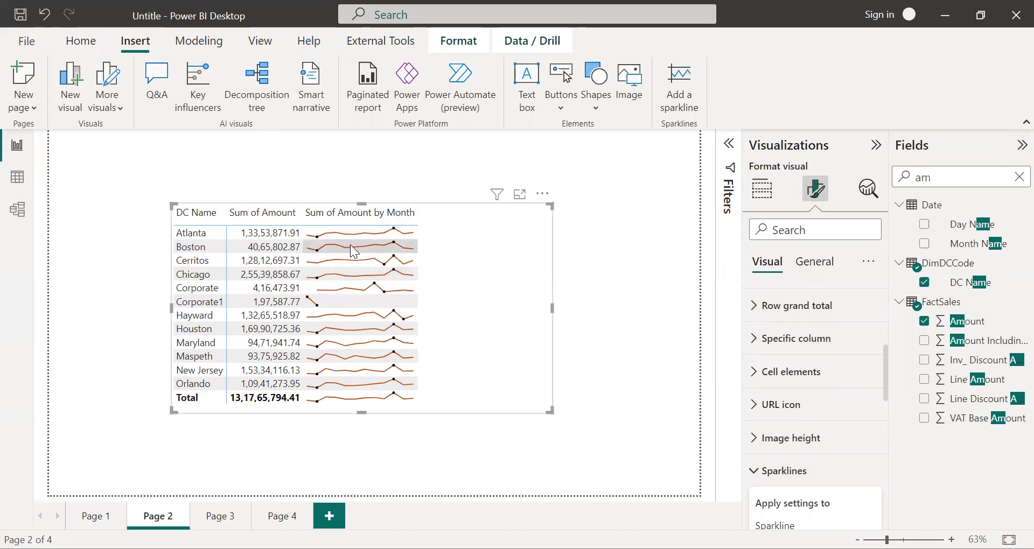
pyautogui.click(782, 471)
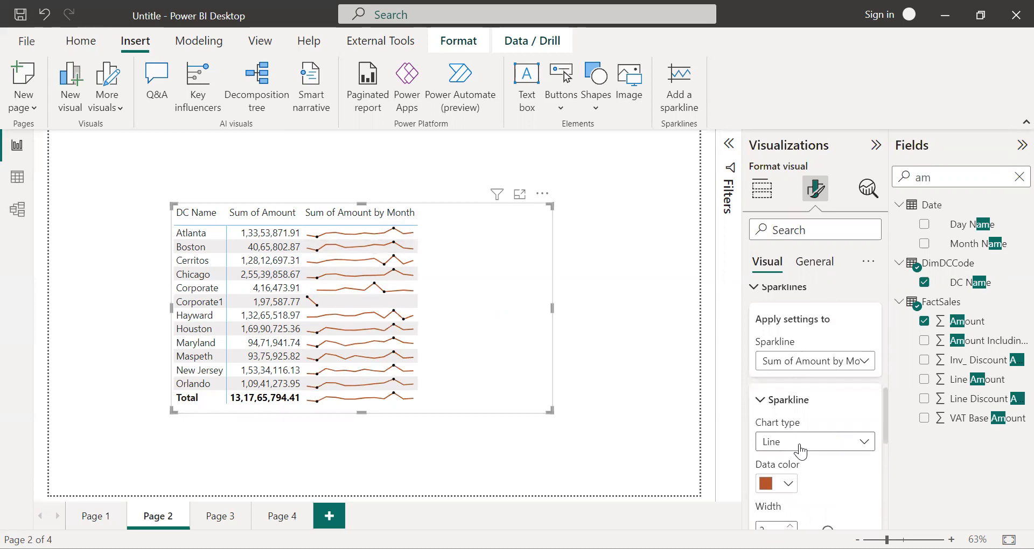
pyautogui.click(814, 442)
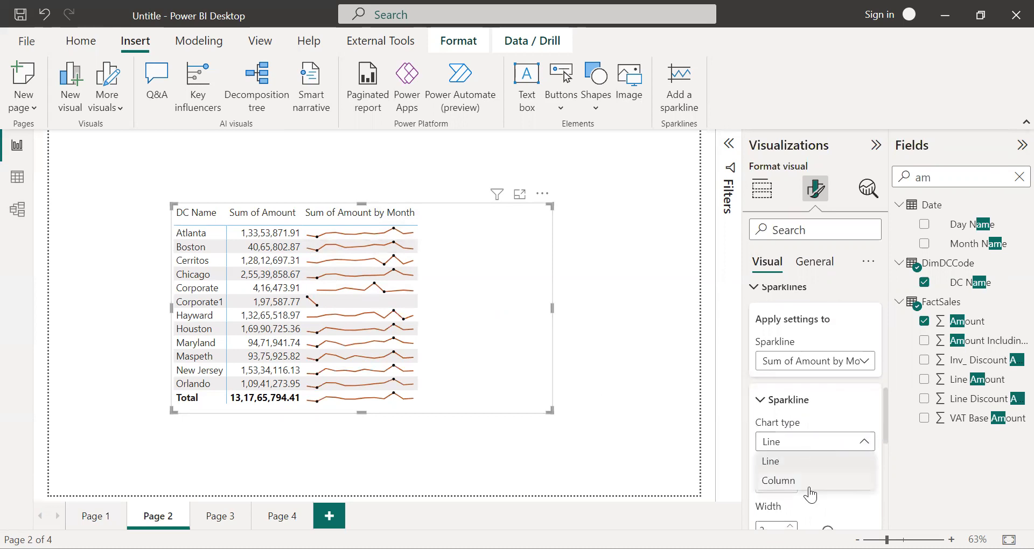
pyautogui.click(778, 480)
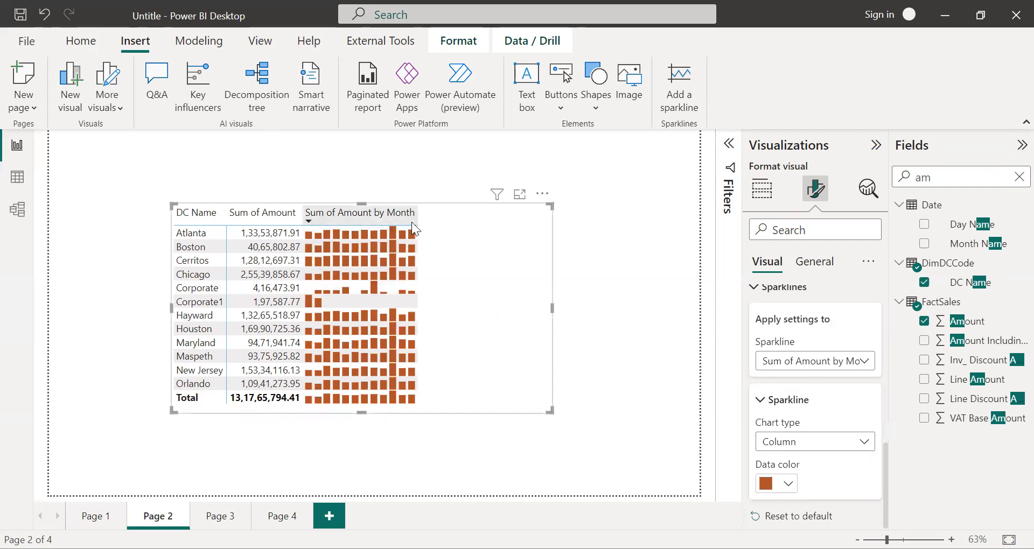
pyautogui.moveTo(414, 224)
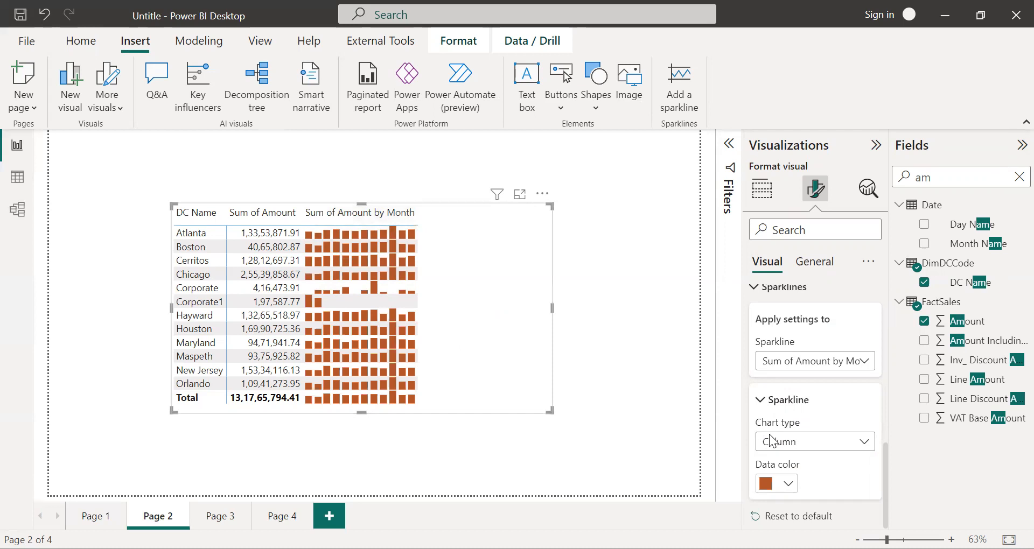
pyautogui.moveTo(791, 468)
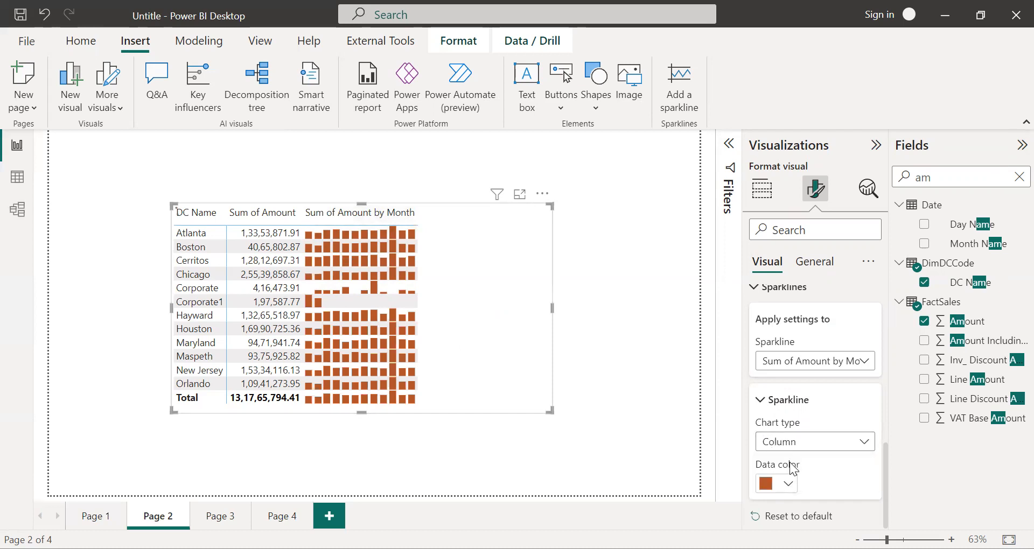
pyautogui.click(814, 441)
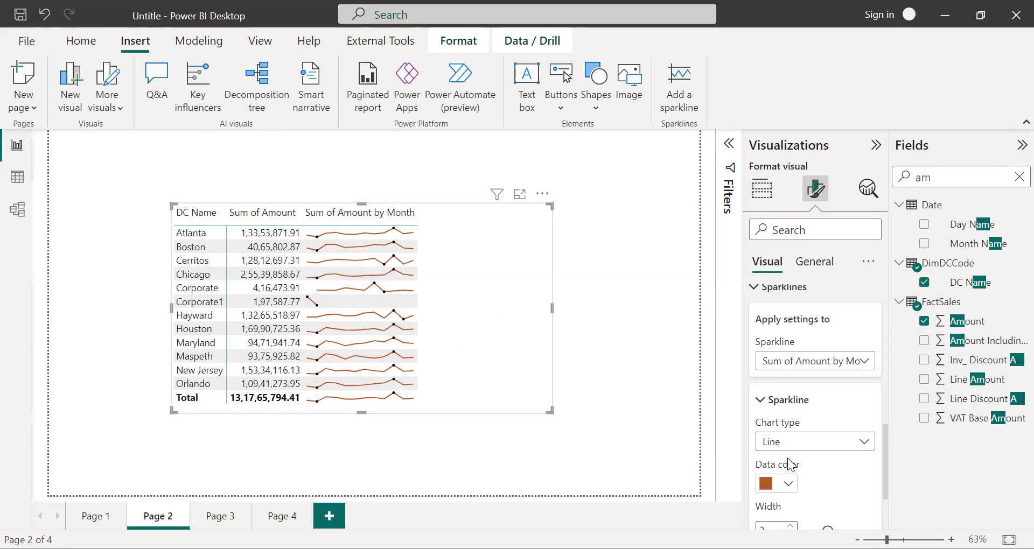
pyautogui.moveTo(789, 456)
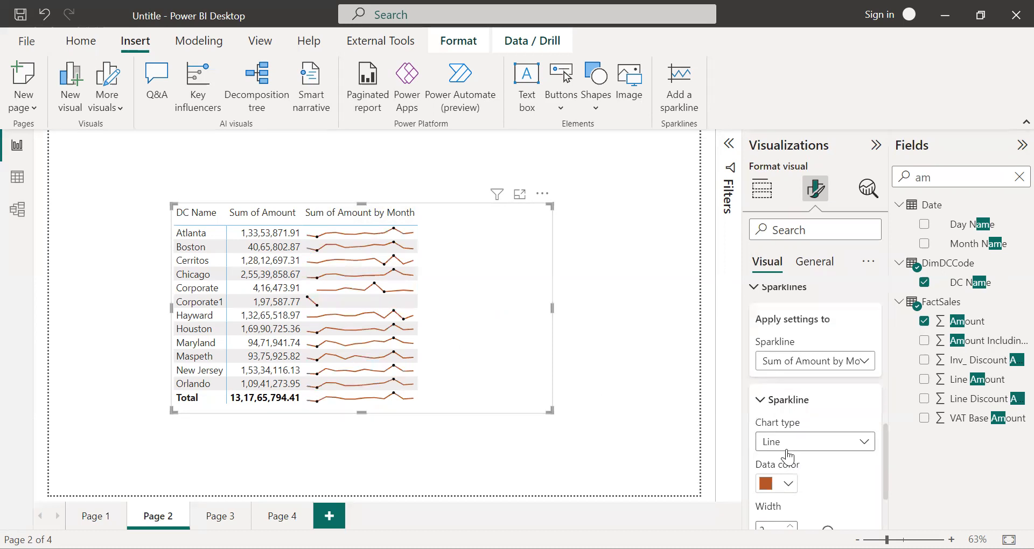